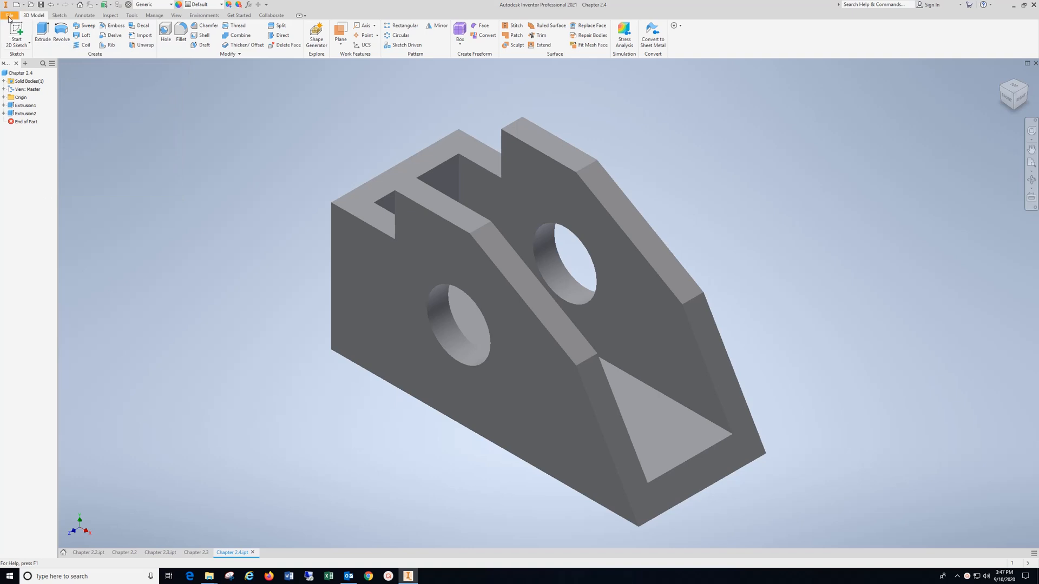
Create a new drawing from the en-US English ANSI (in).idw template.
left_click(10, 4)
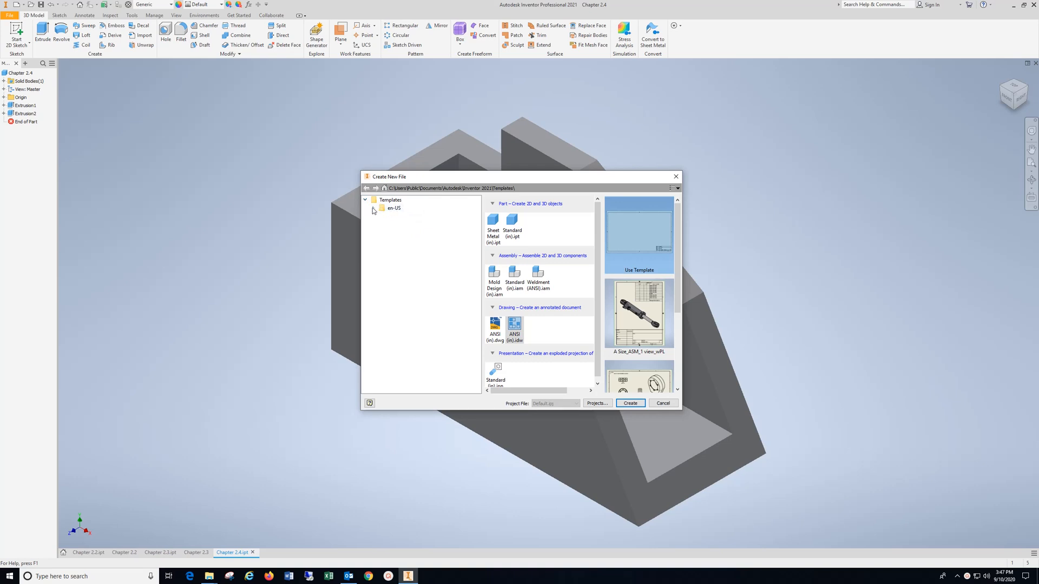
left_click(374, 208)
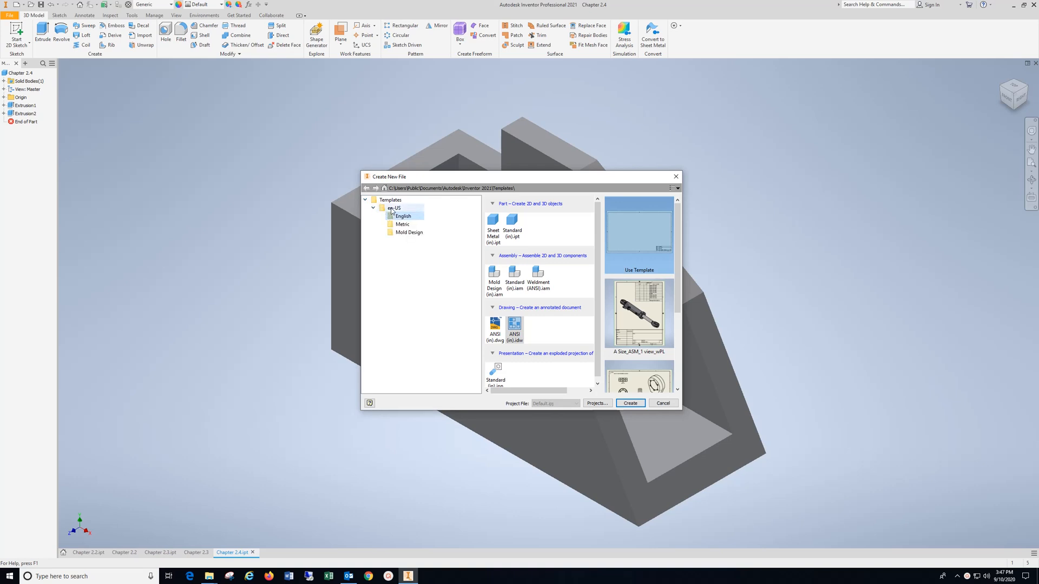
left_click(402, 217)
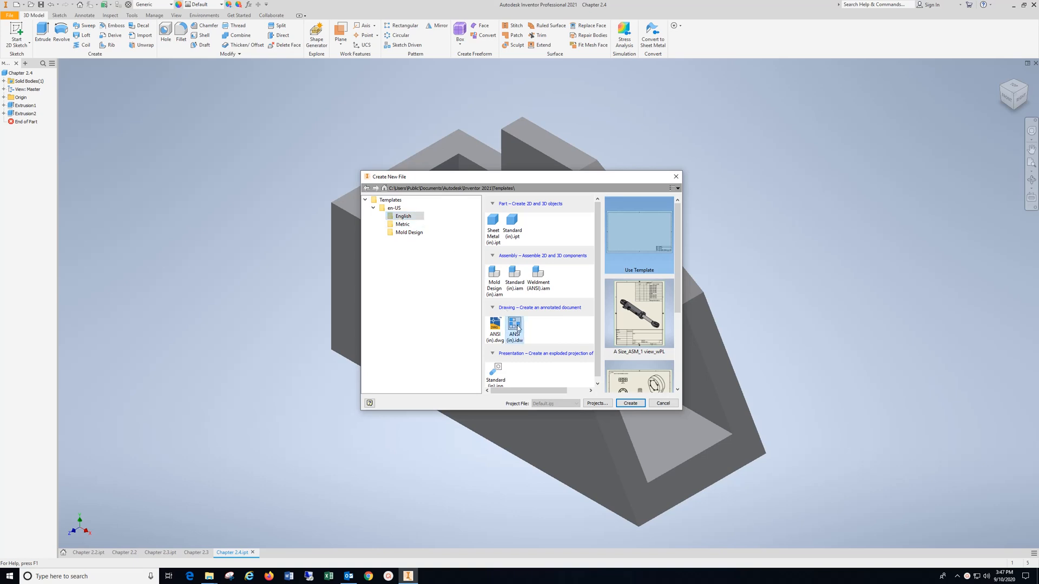
left_click(629, 404)
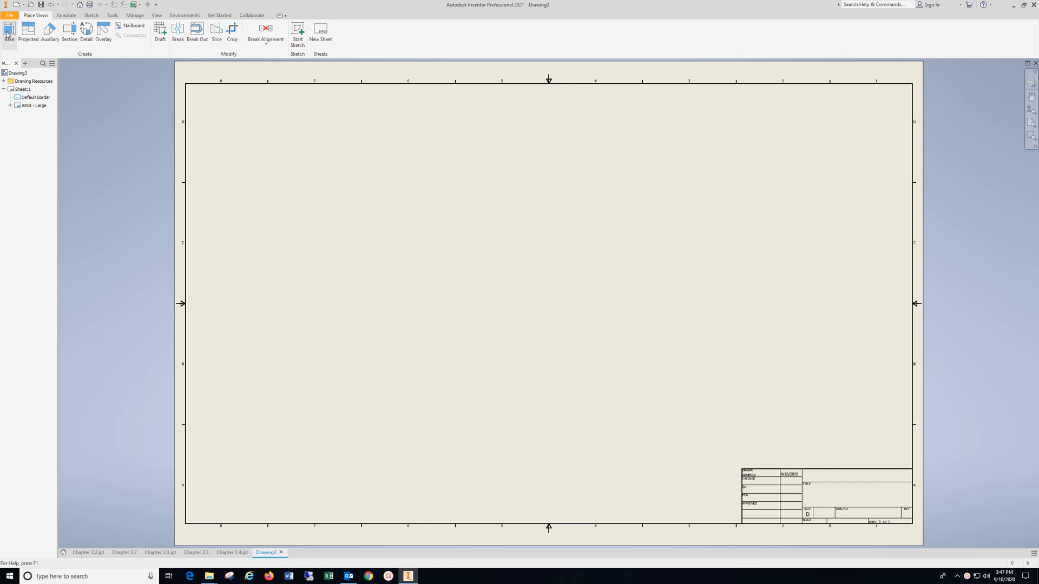
Place the Chapter 2.4 part's front base view at scale 2.5 with top, right and isometric projections.
left_click(10, 29)
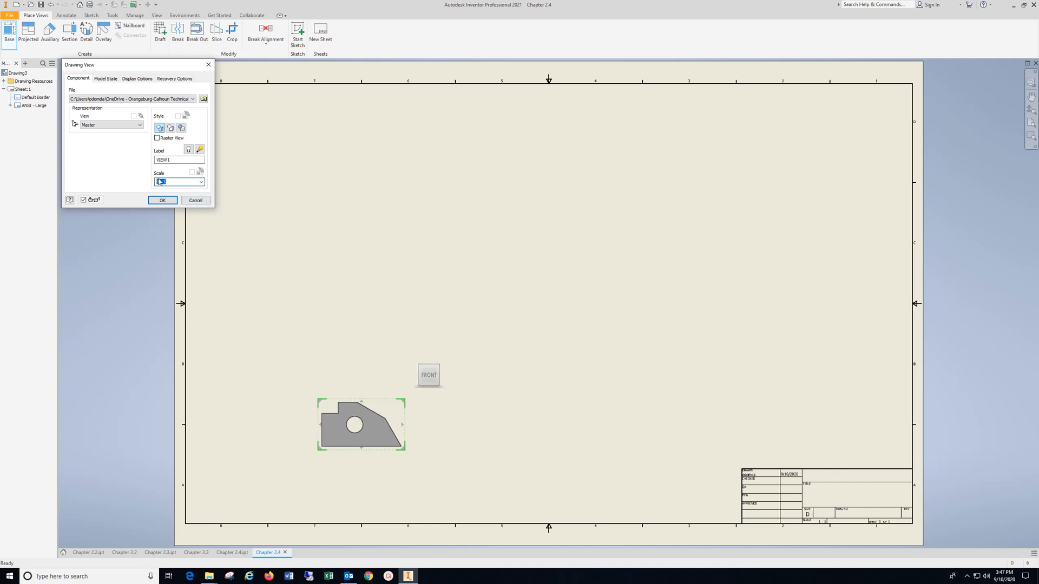
type("2.5")
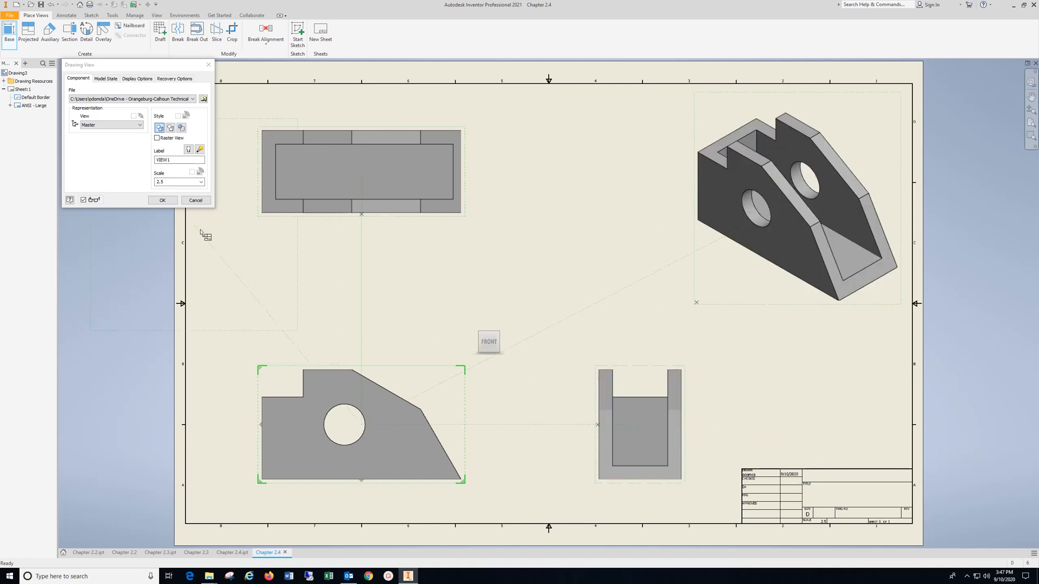
left_click(162, 202)
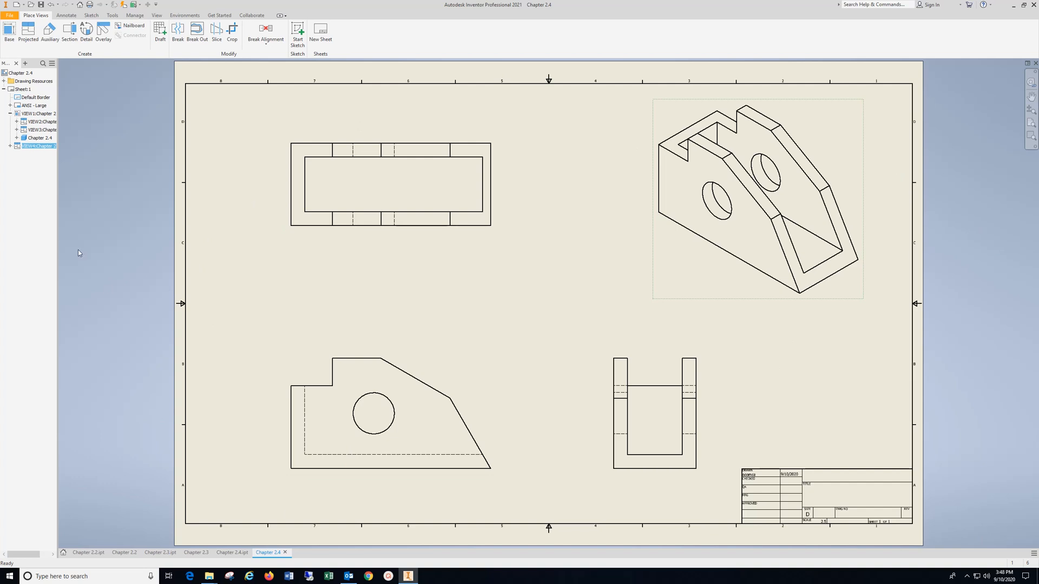
Add a center mark on the front-view hole and a centerline bisector in the top view.
left_click(66, 15)
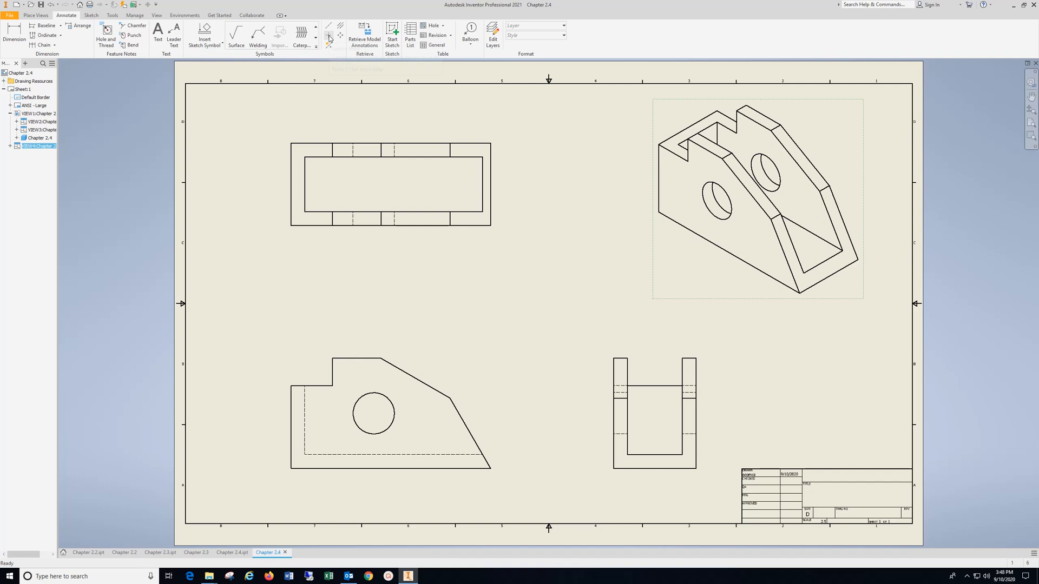
left_click(329, 36)
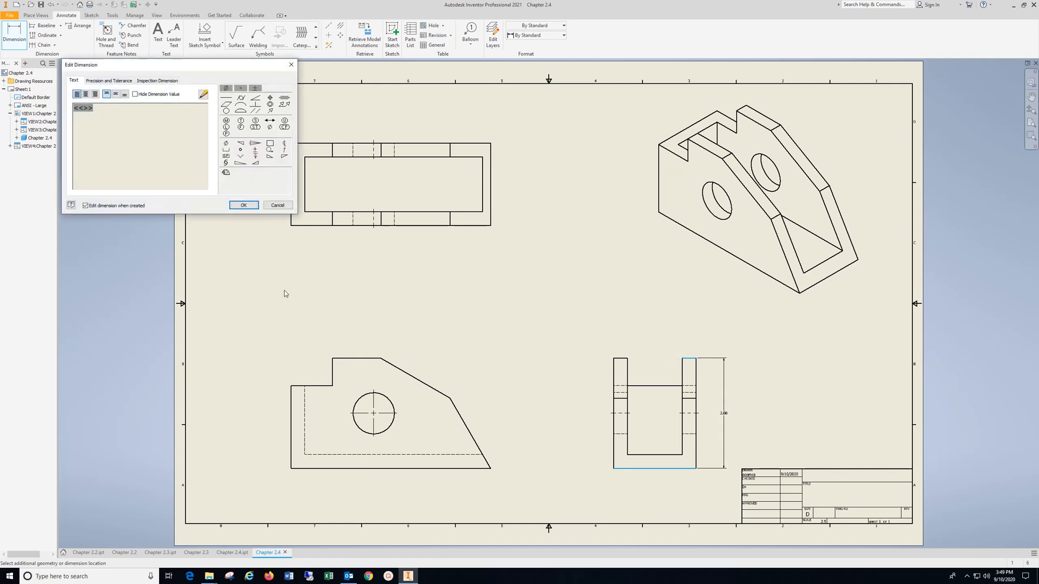
Dimension the side view's 2.00 height and the hole's vertical location in the front view.
left_click(277, 205)
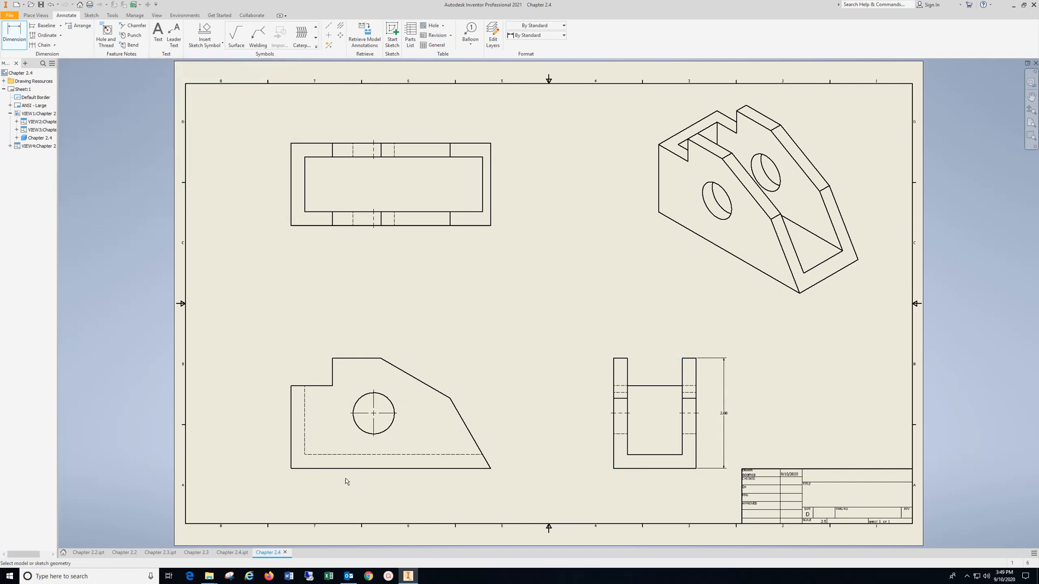
left_click(374, 413)
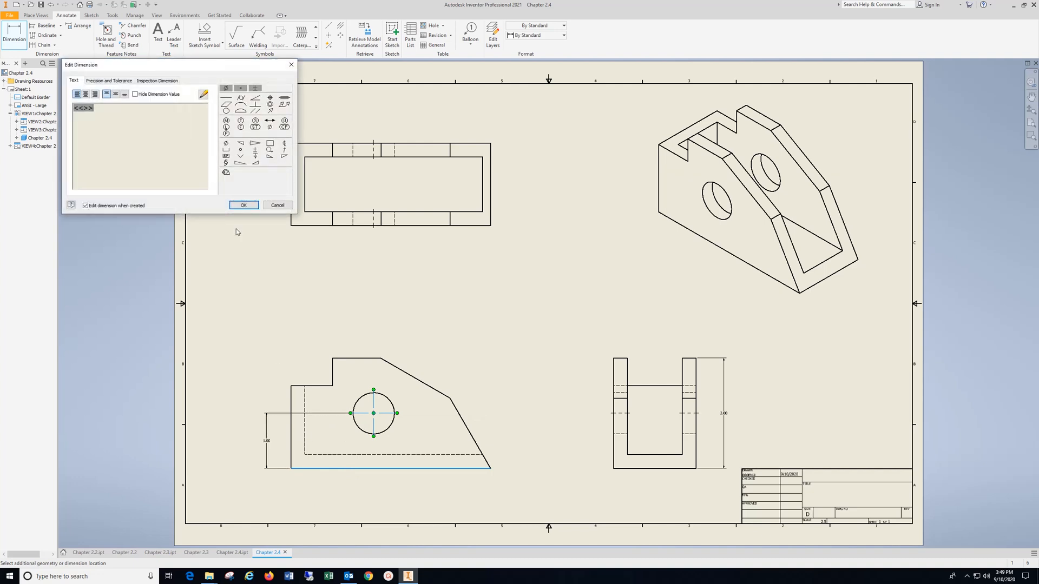
left_click(243, 205)
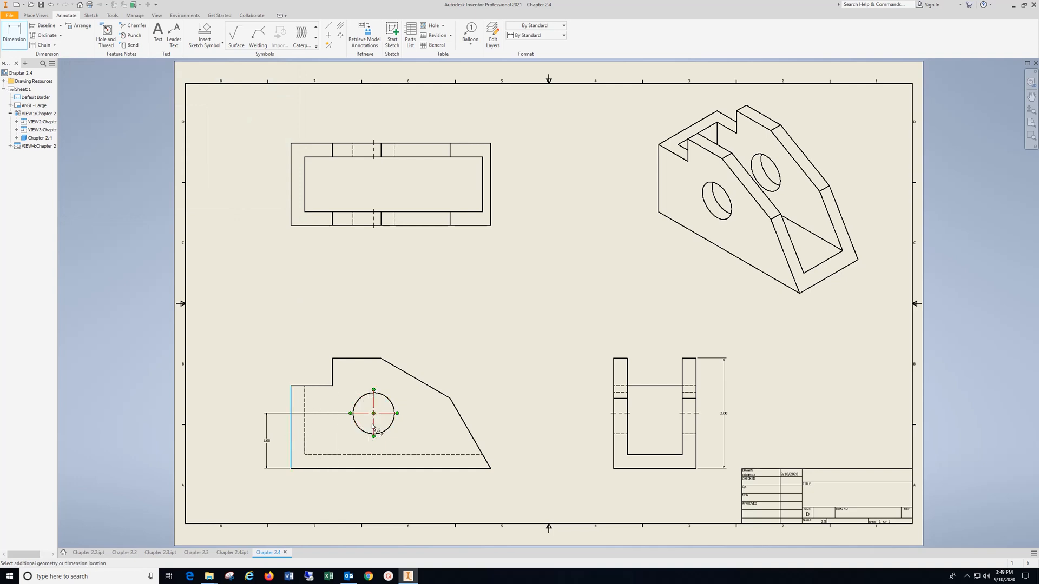
Dimension the hole's horizontal location from the left edge and its diameter.
left_click(350, 492)
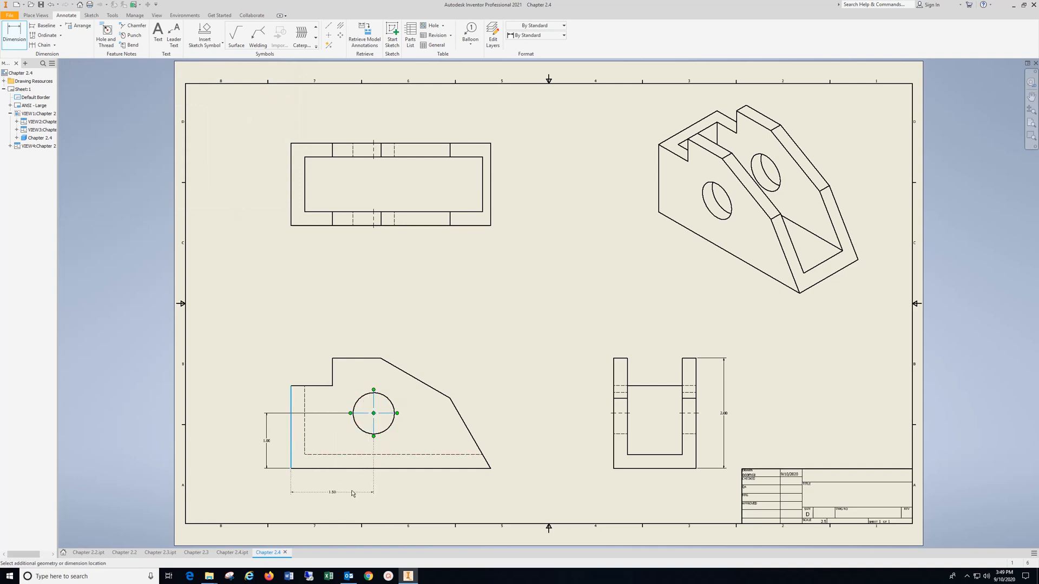
left_click(355, 494)
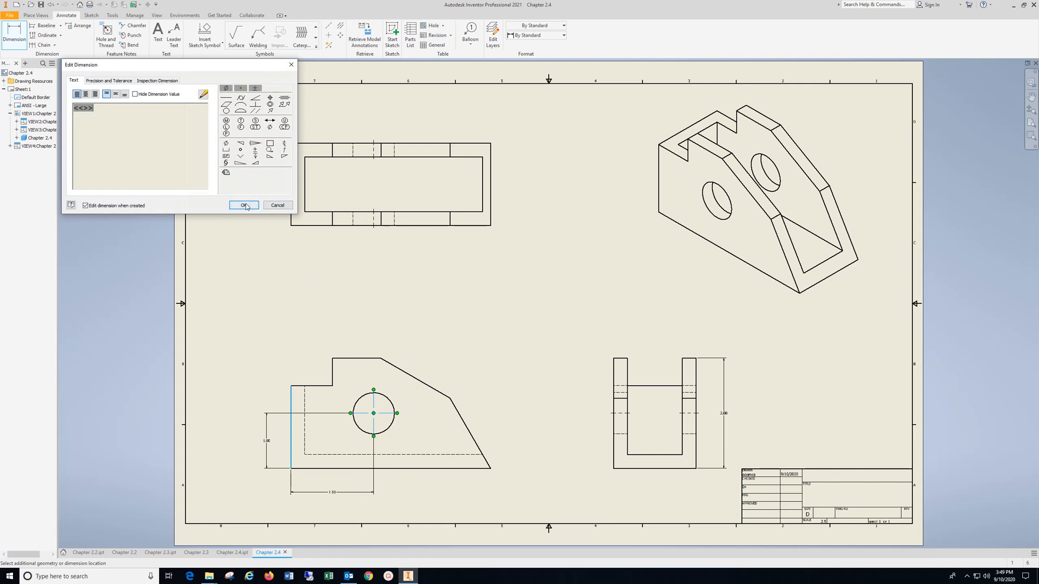
left_click(244, 205)
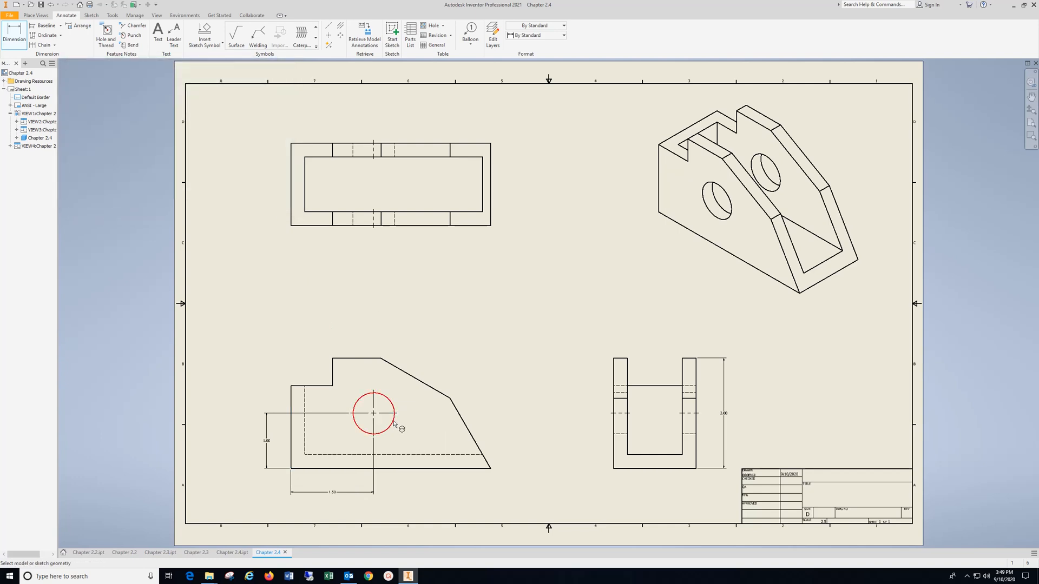
left_click(373, 414)
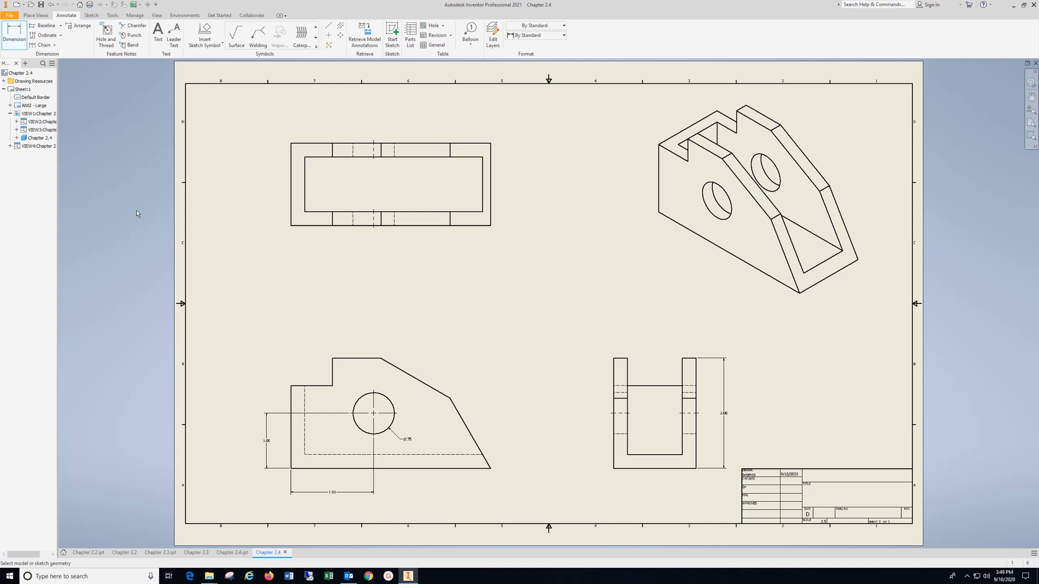
mouse_move(324, 340)
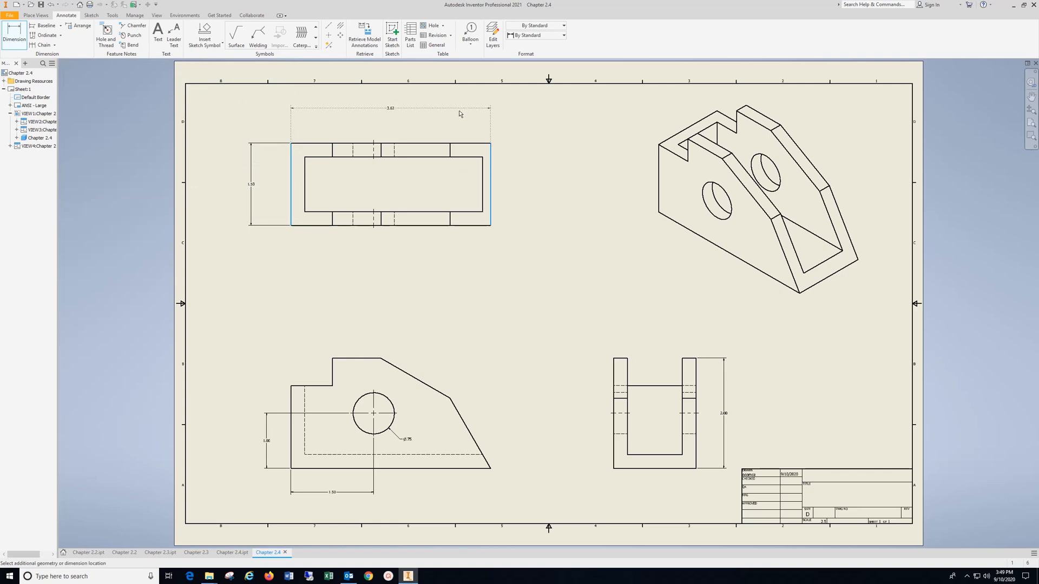
Dimension the top view's overall length and width and the front view's .88 top step.
left_click(459, 114)
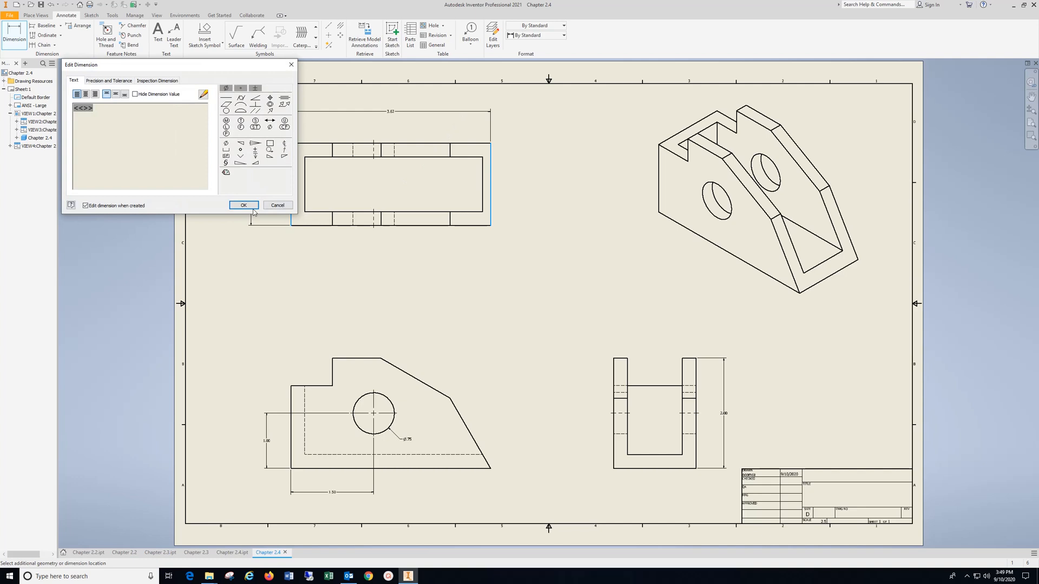
left_click(244, 205)
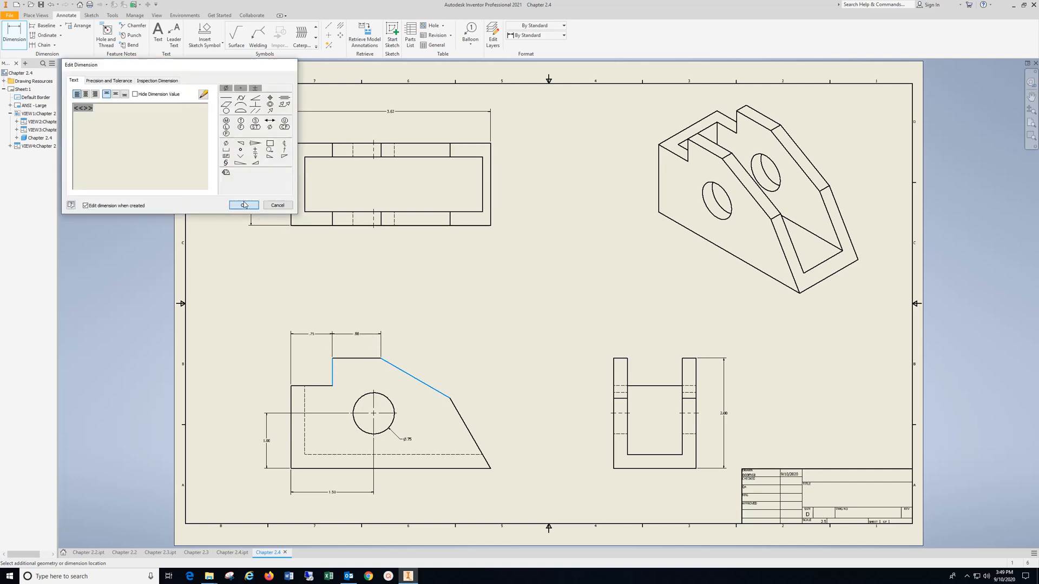
left_click(243, 205)
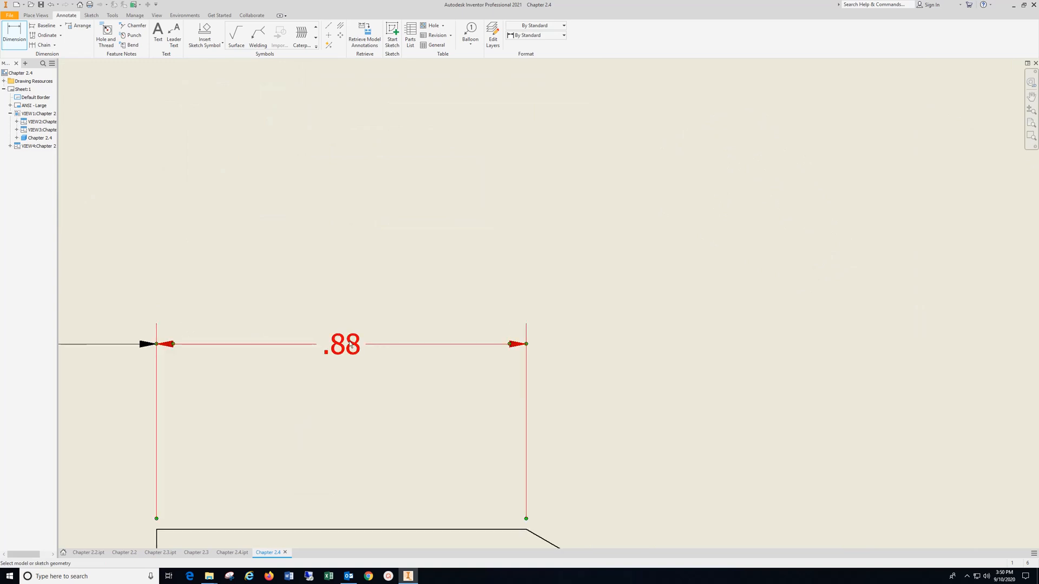
Set the .88 dimension's precision to 3.123 so it reads .880.
right_click(348, 359)
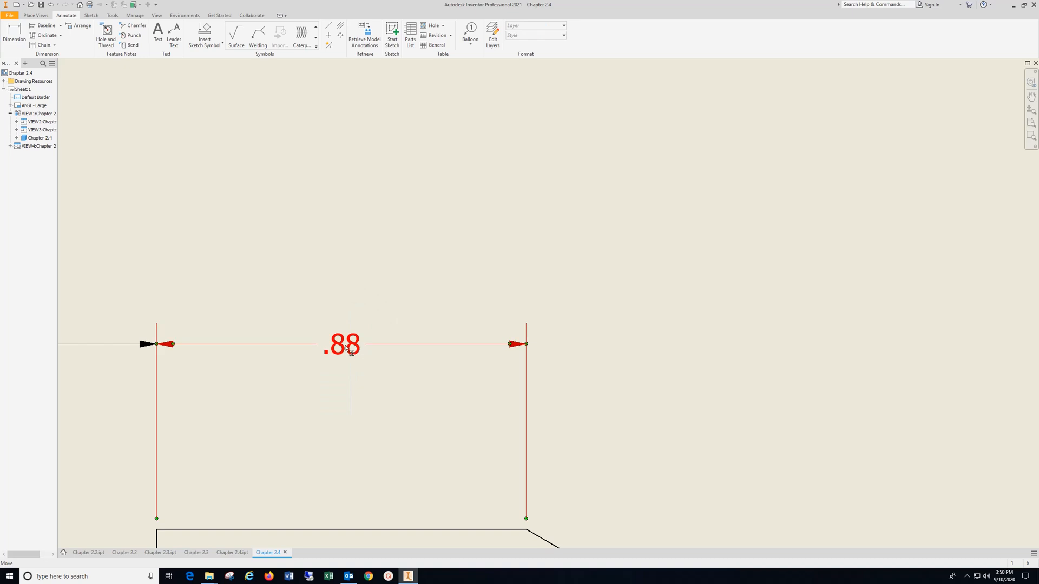
right_click(350, 349)
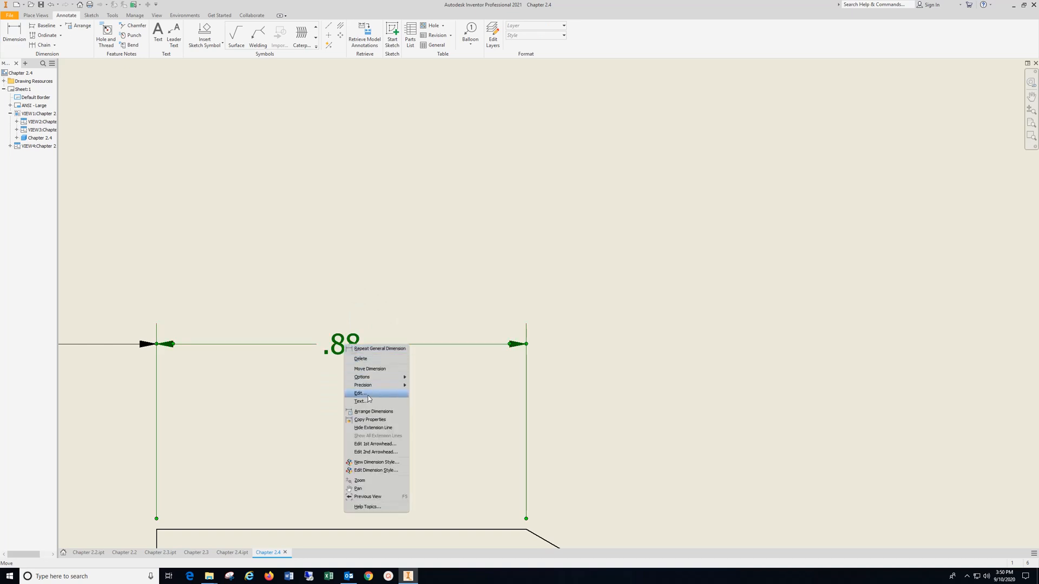
left_click(360, 393)
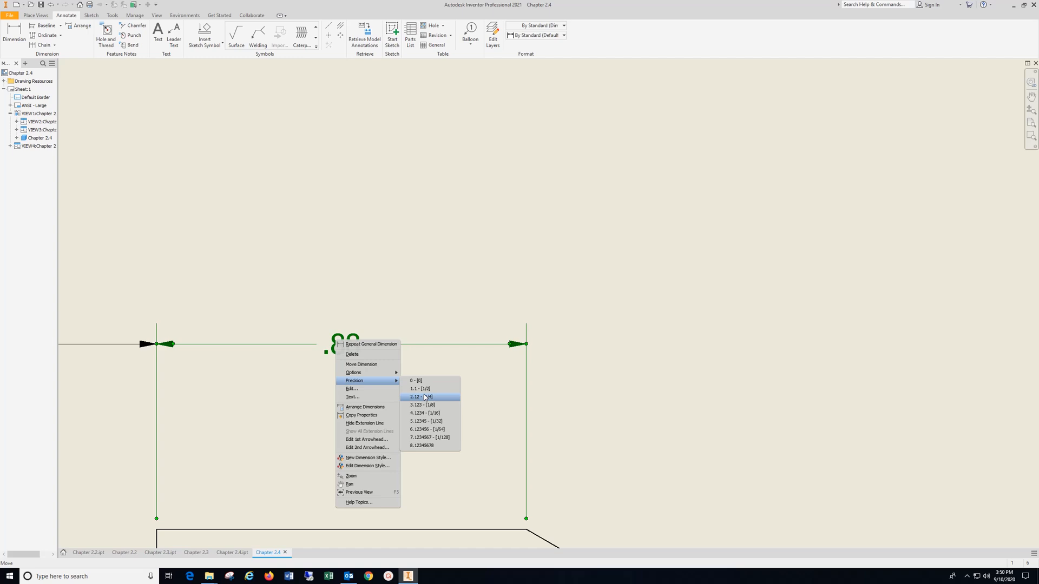
left_click(422, 405)
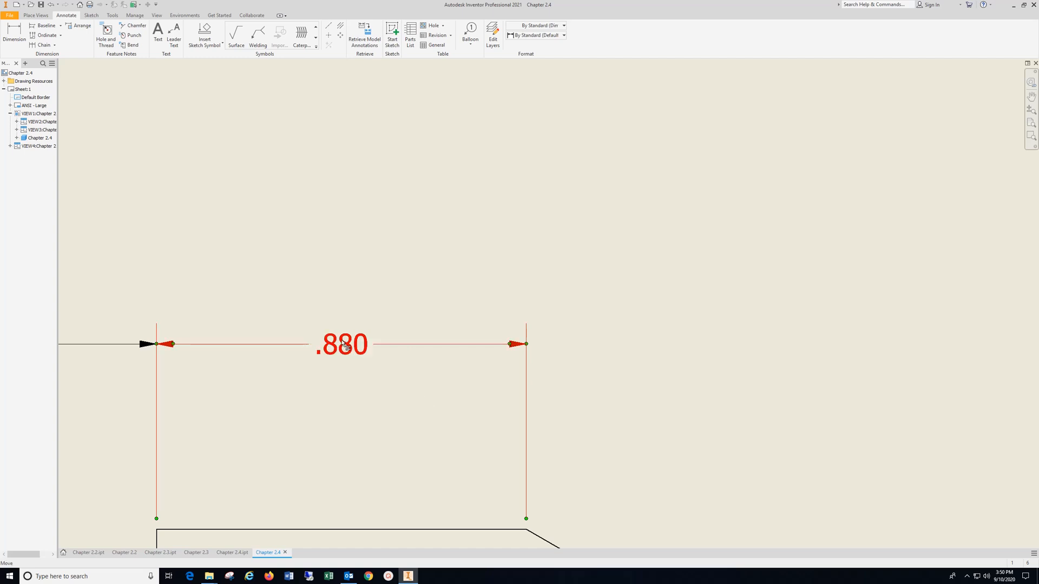
right_click(343, 344)
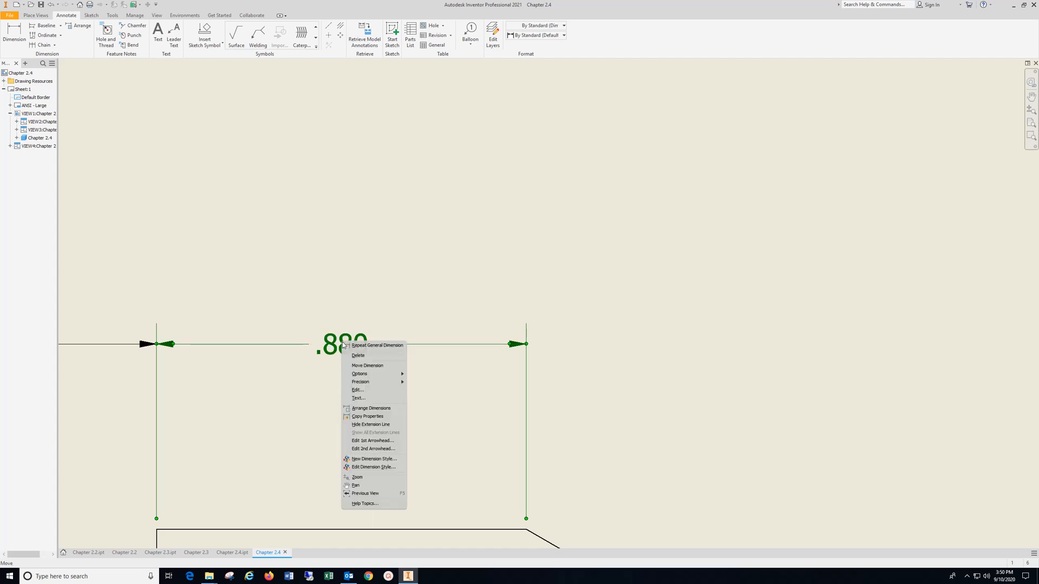
mouse_move(360, 382)
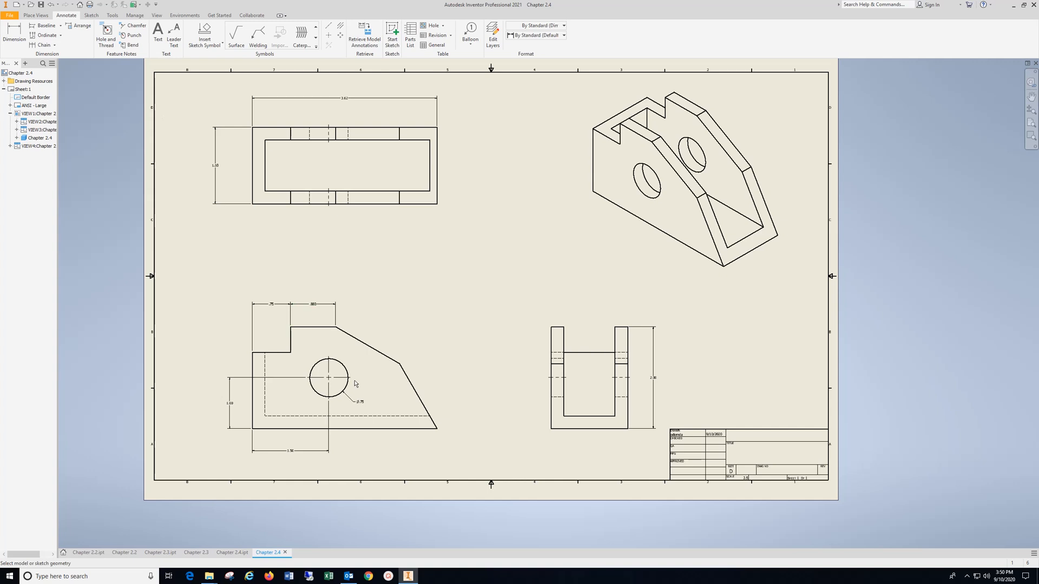
Dimension the angles of the upper and lower slanted edges in the front view.
left_click(384, 351)
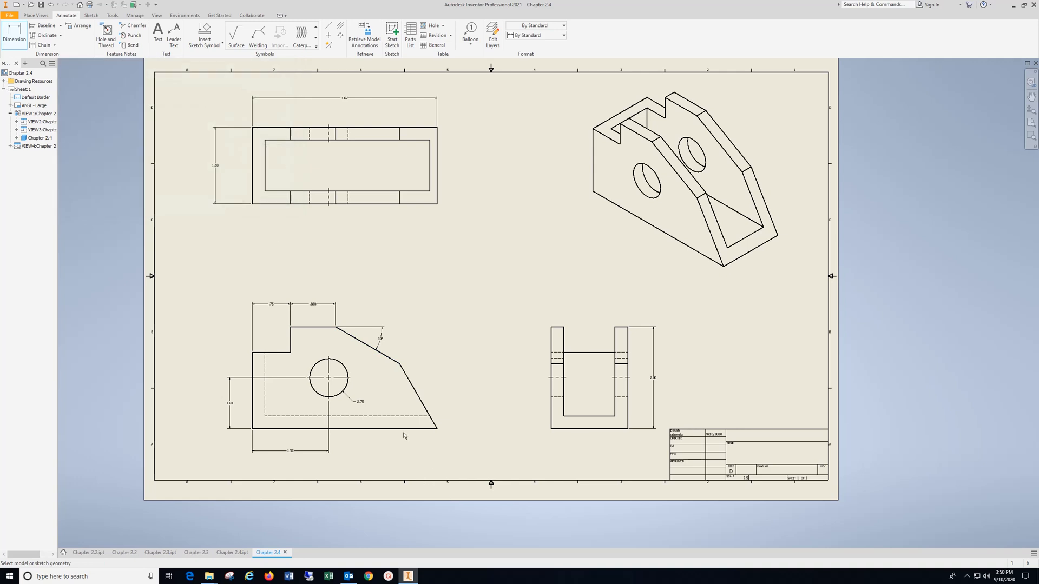
left_click(417, 394)
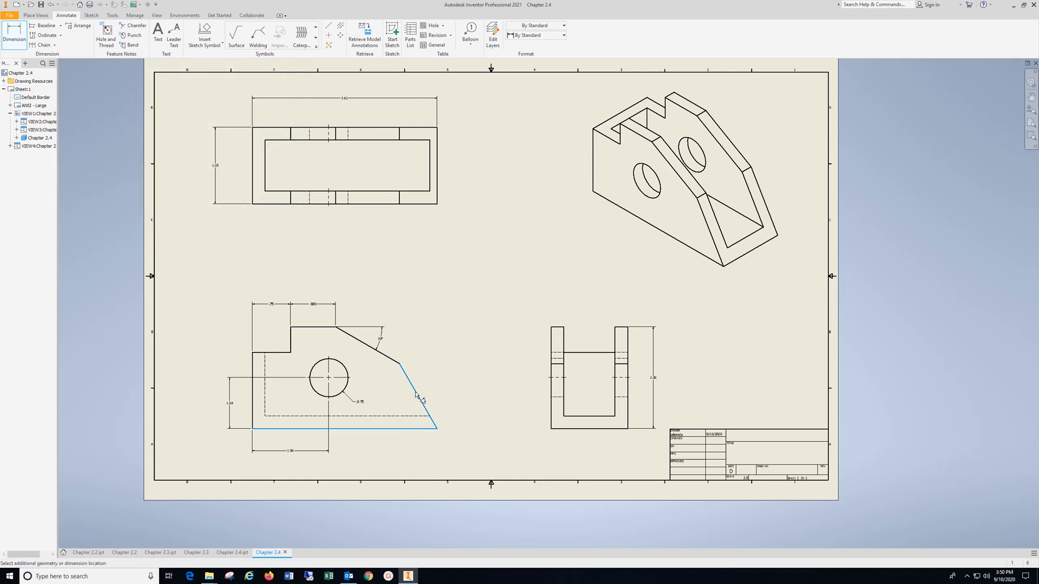
left_click(417, 397)
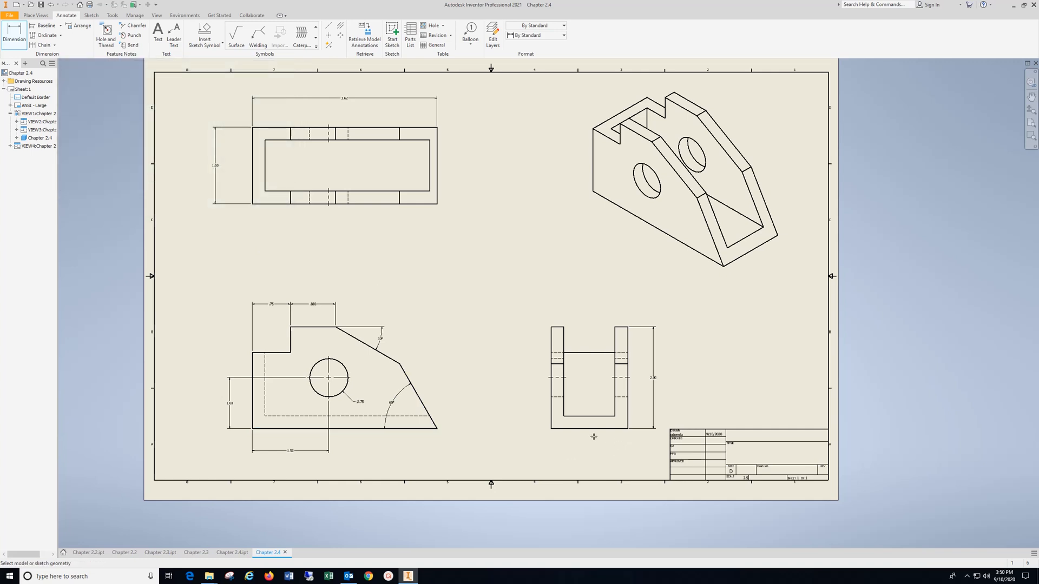
left_click(589, 429)
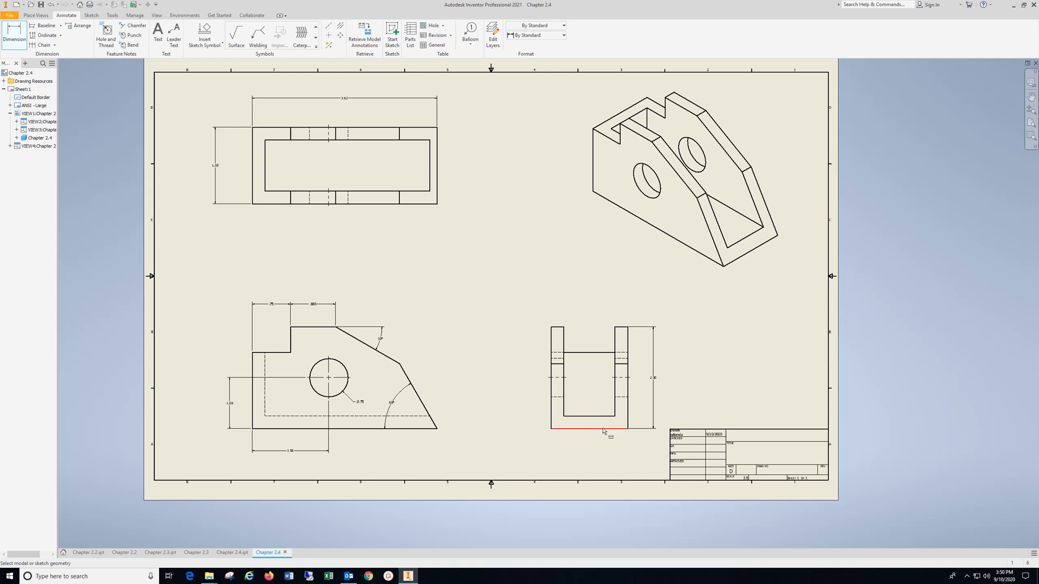
Dimension the base thickness in the side view.
left_click(587, 429)
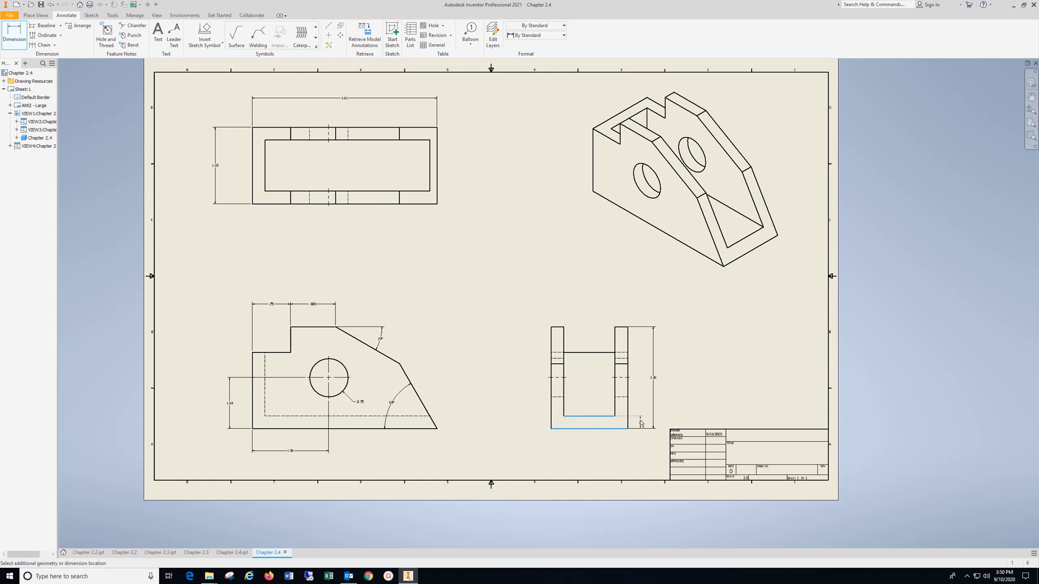
left_click(640, 424)
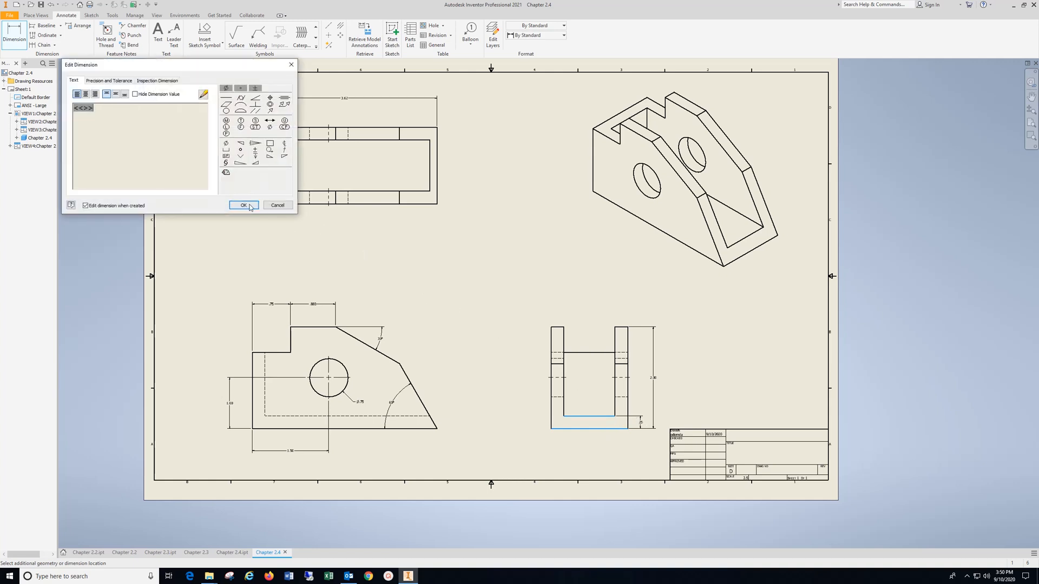
left_click(241, 205)
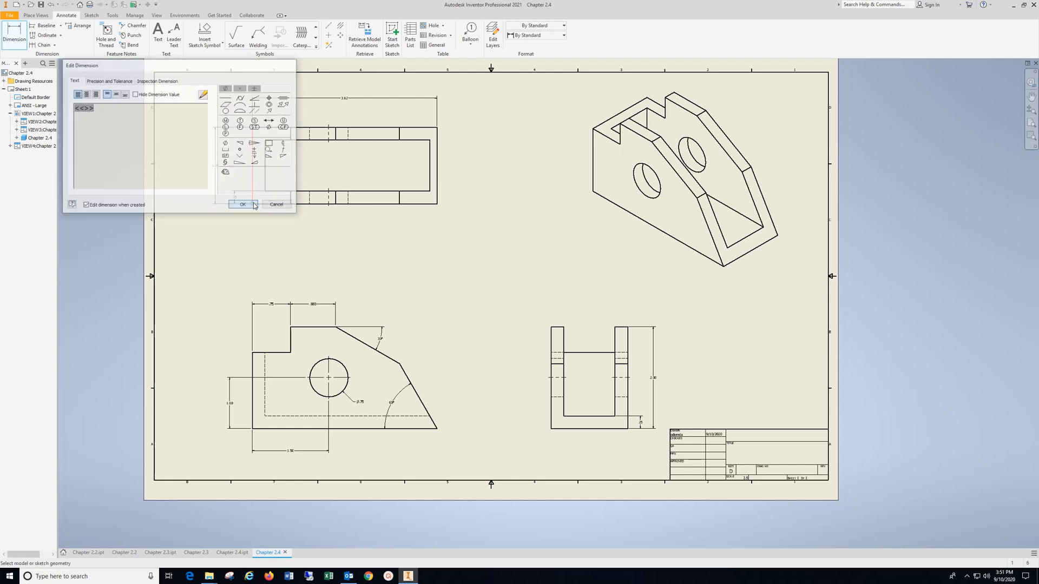
left_click(240, 205)
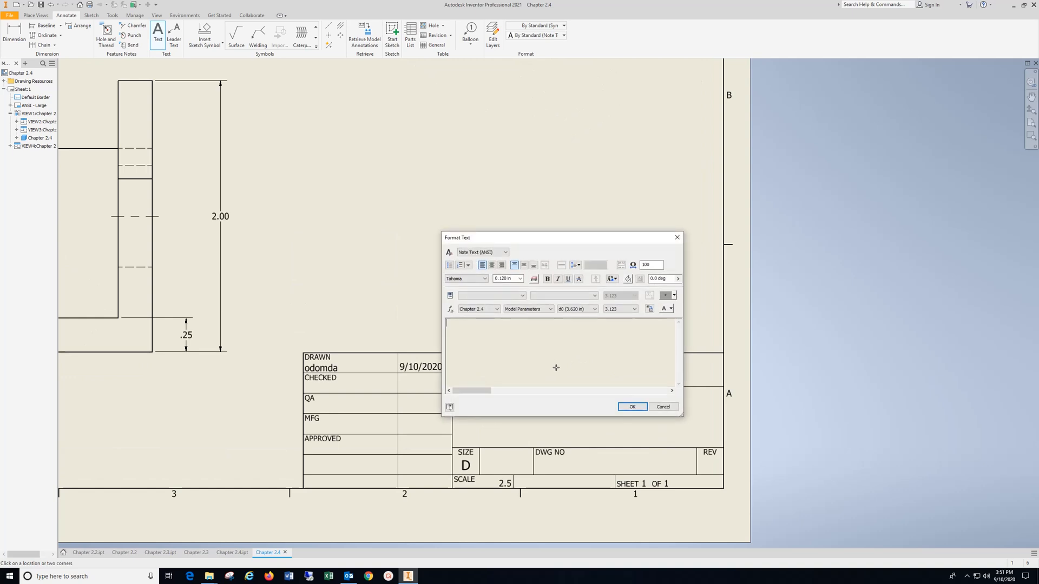
Add a 'Your Name' note at 0.240 in text size in the title block.
type("Your Nam")
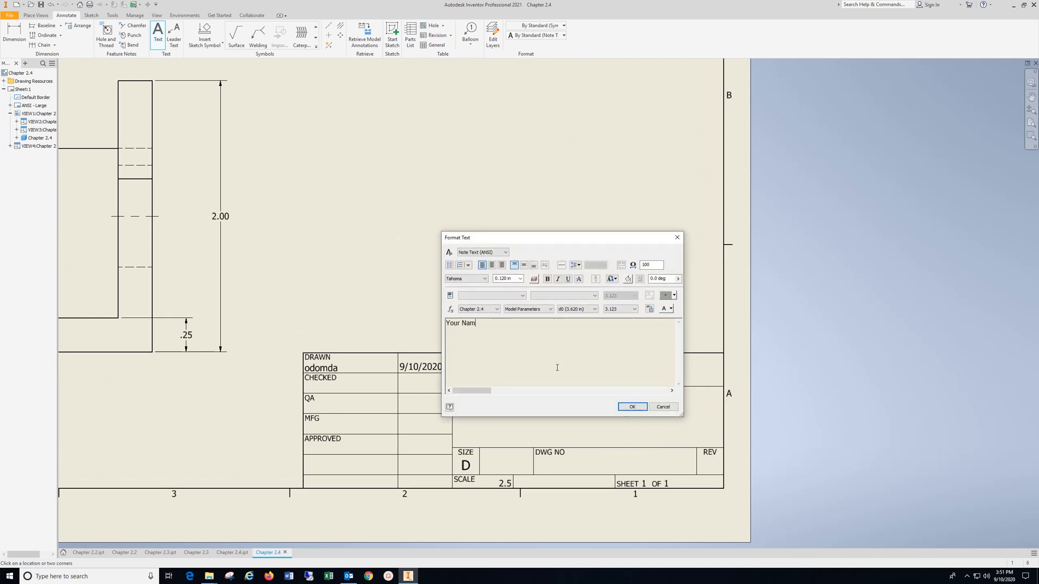
type("e")
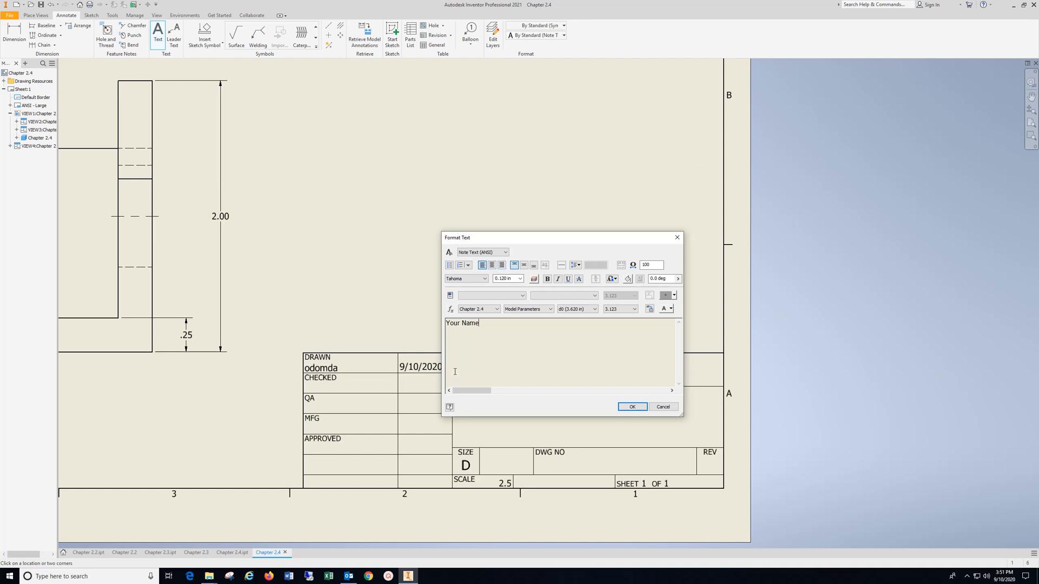
triple_click(462, 323)
type("0.240")
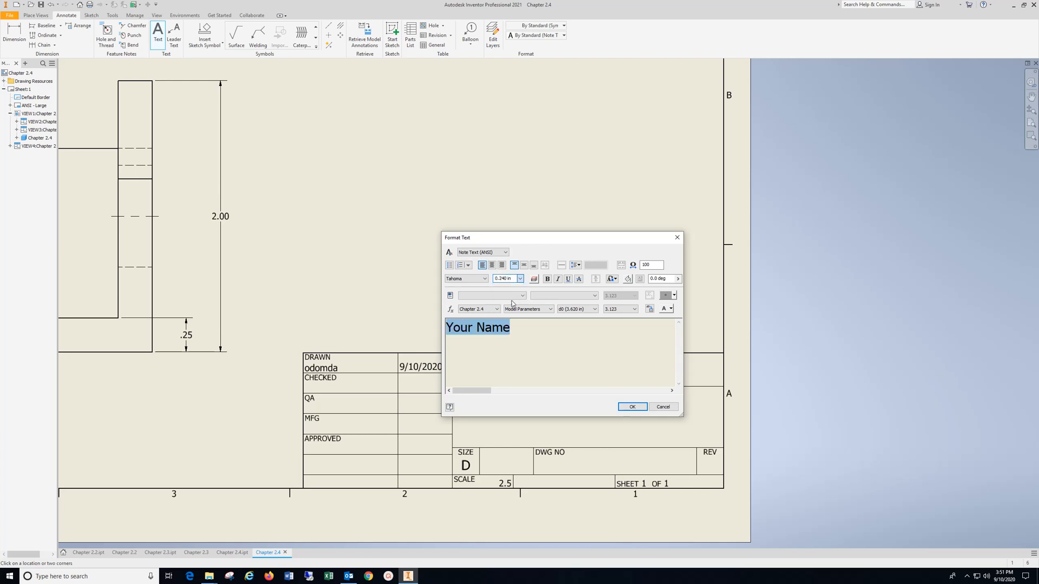
left_click(631, 407)
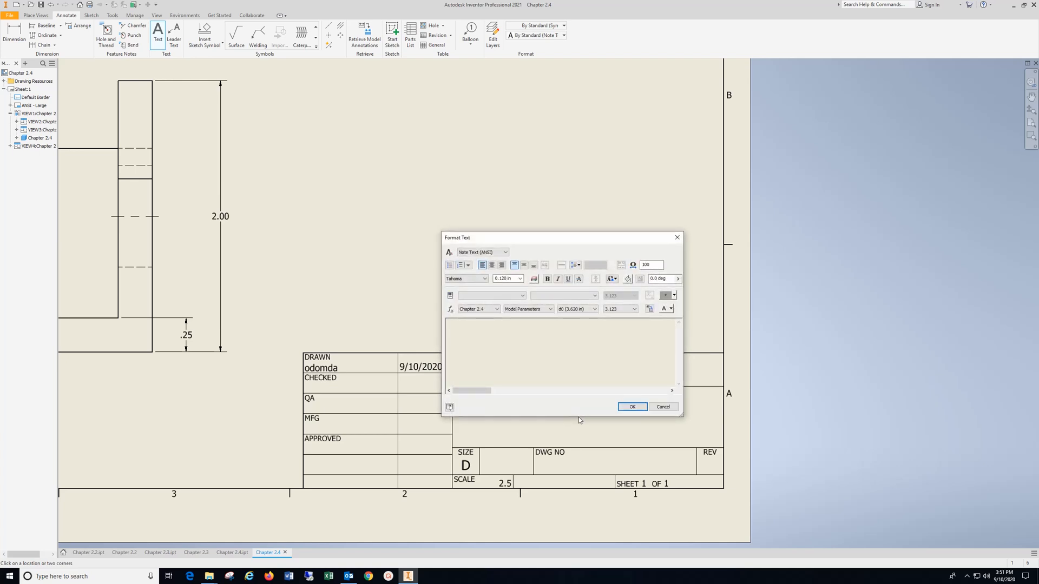
Write a 'Chapter 2.4' title-block note enlarged to 0.240 in.
type("Chapter")
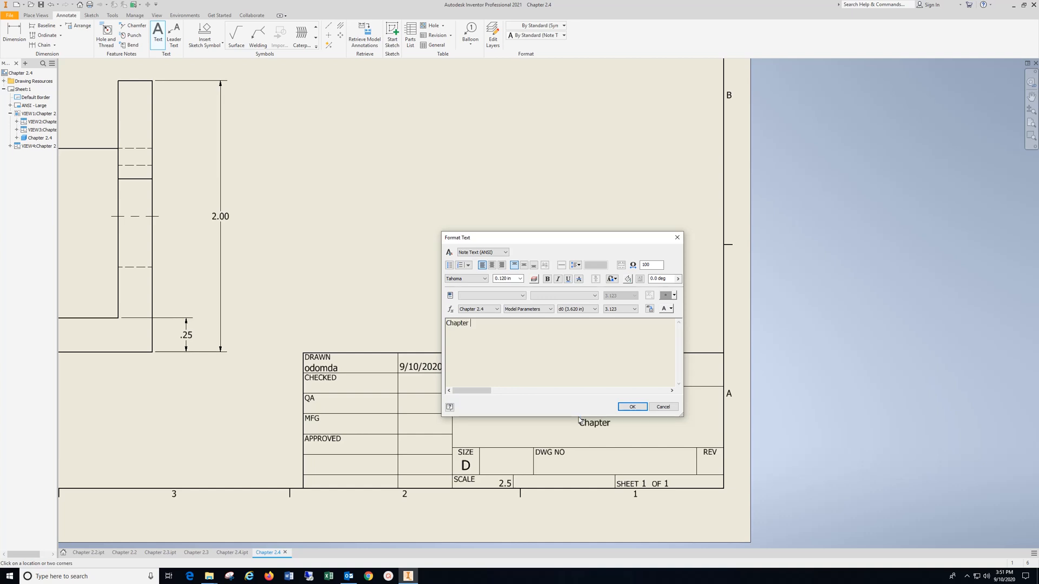
type("2.4")
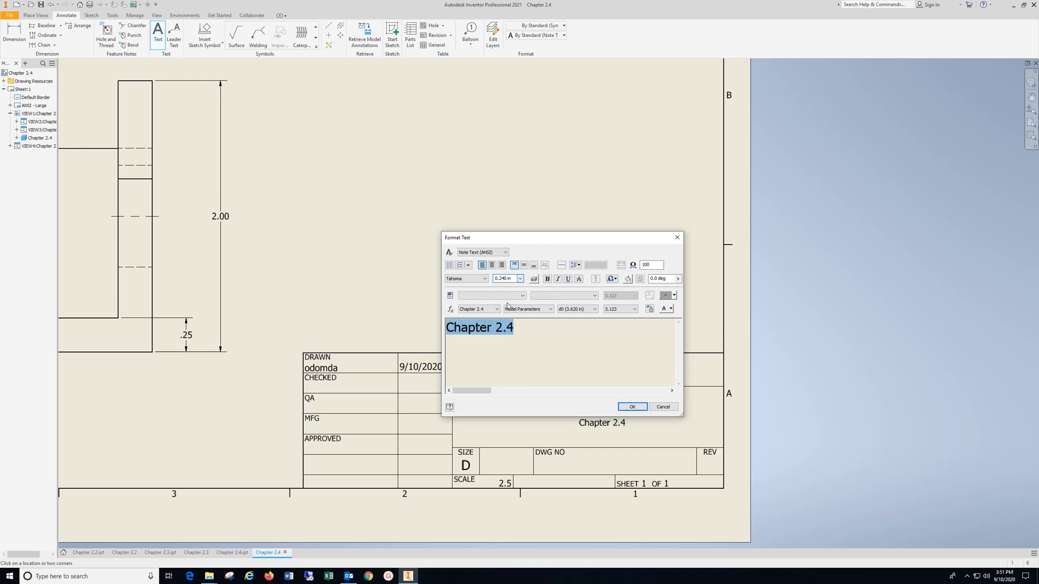
Place the Chapter 2.4 note and write 'Material: Carbon Steel' at the sheet's lower left.
left_click(631, 407)
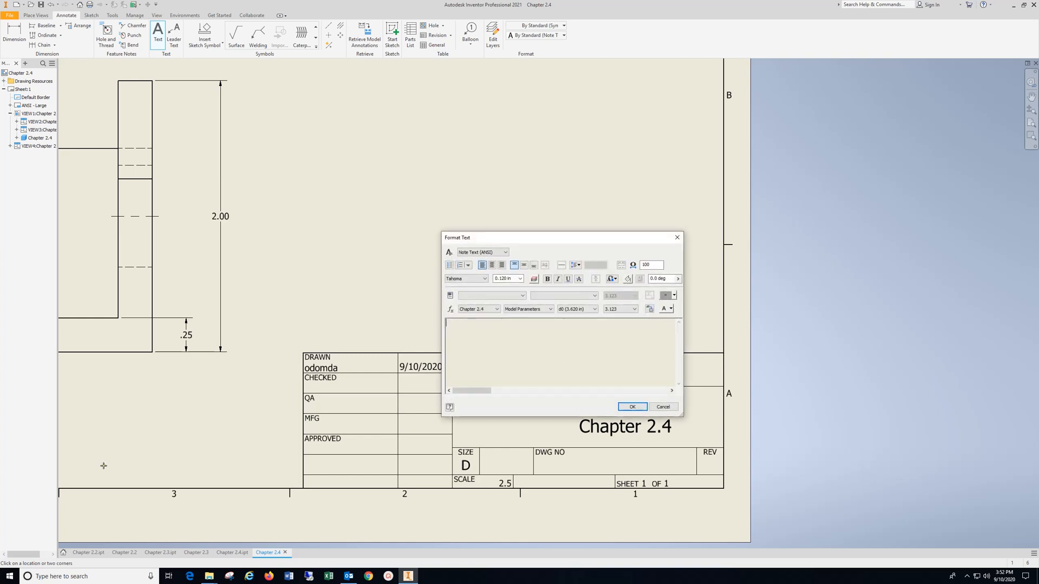
mouse_move(207, 450)
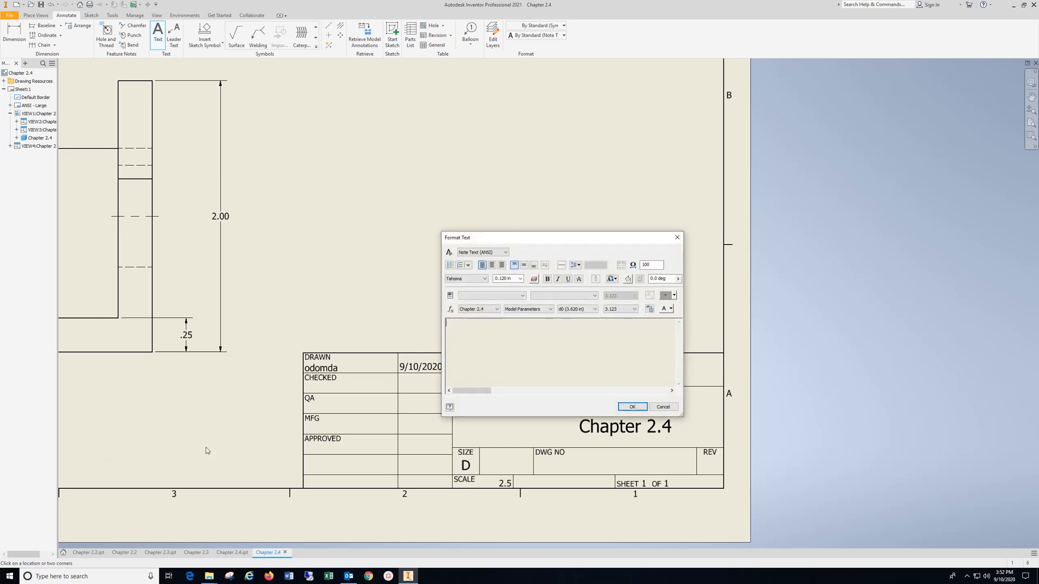
type("Mate")
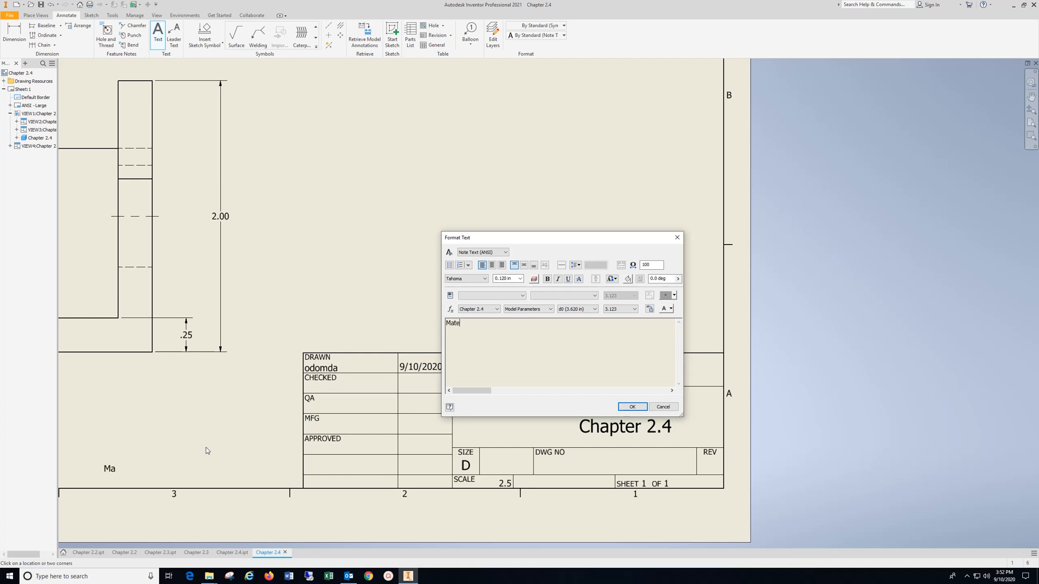
type("rial")
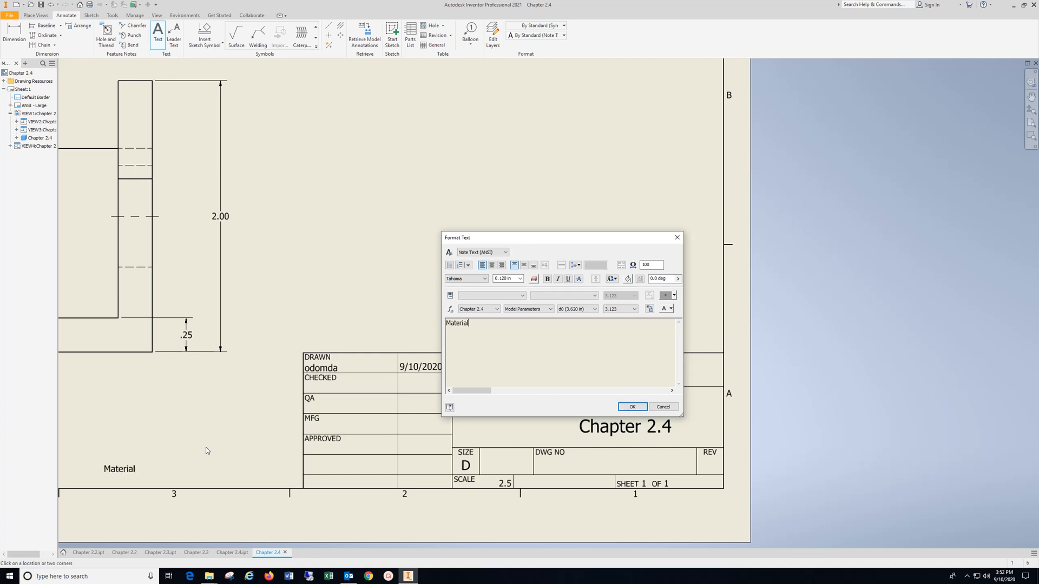
type(": C")
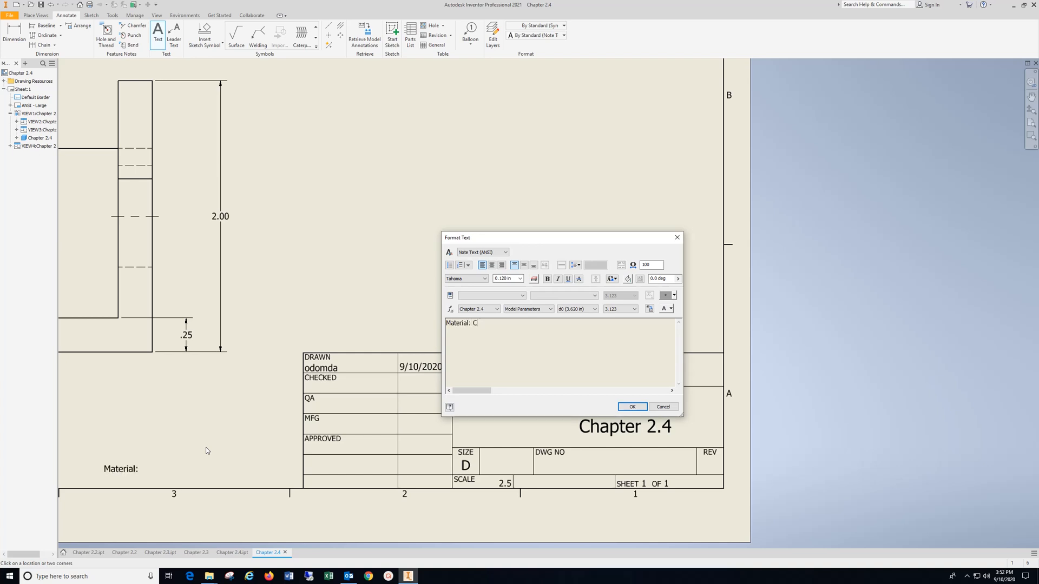
type("arbon St")
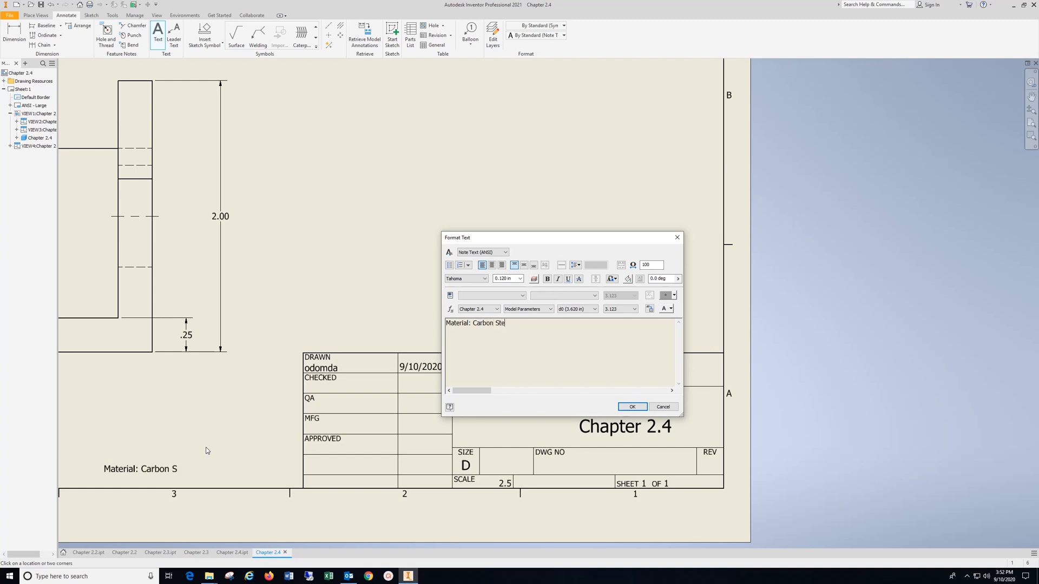
type("el")
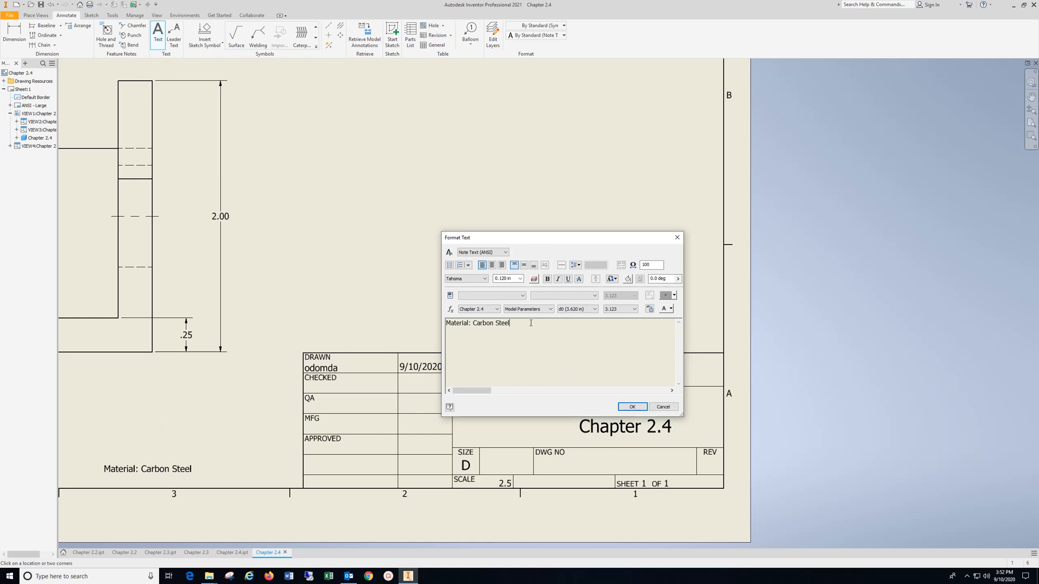
Enlarge the Material: Carbon Steel note to 0.240 in and place it on the sheet.
left_click(521, 279)
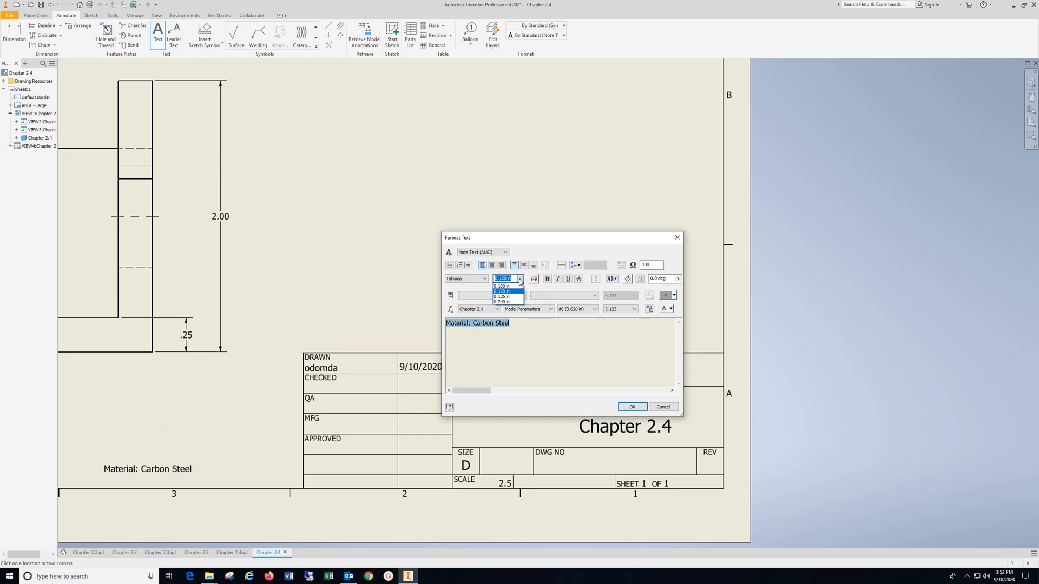
left_click(502, 302)
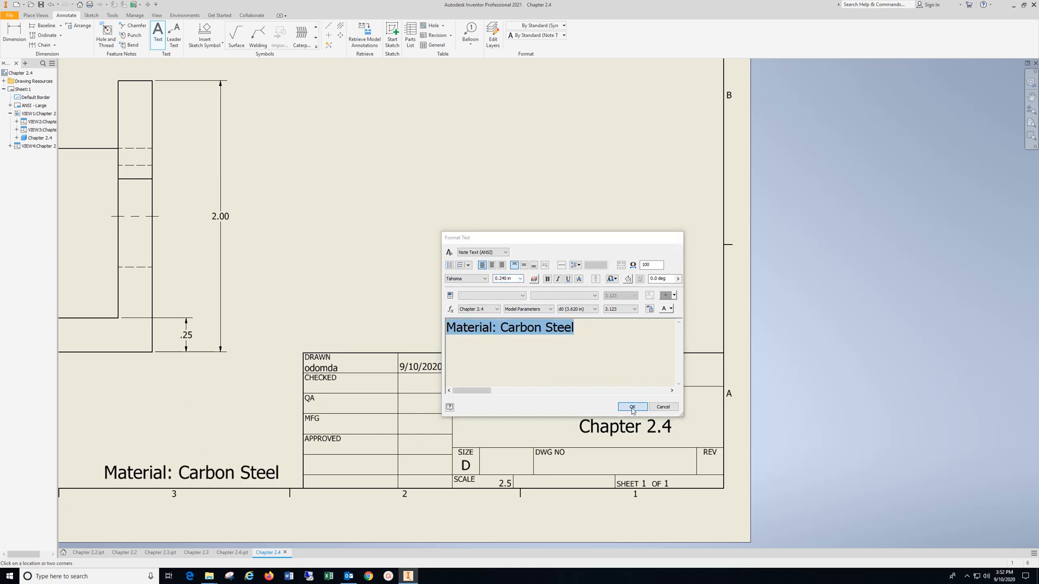
left_click(630, 407)
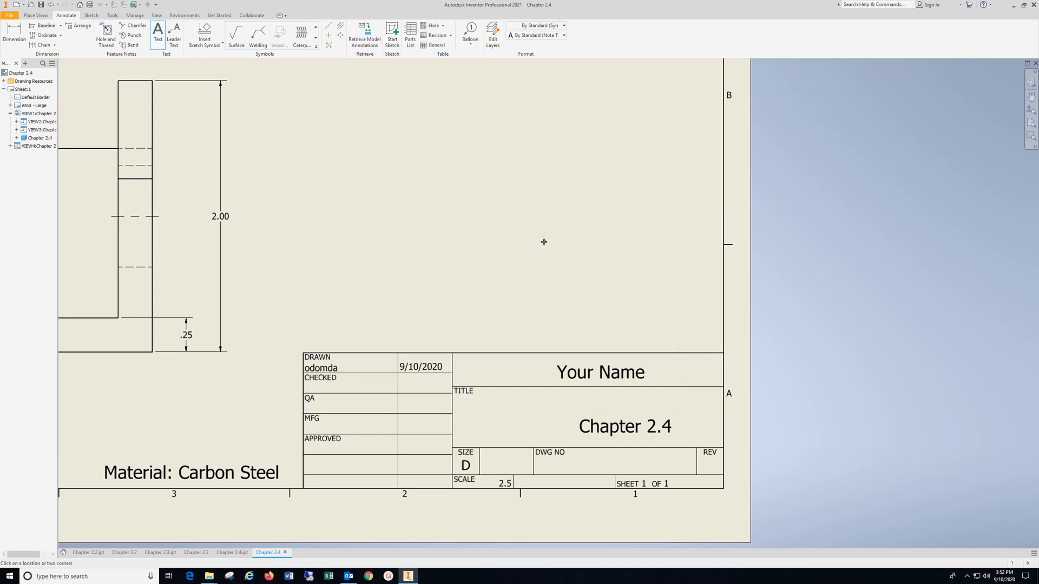